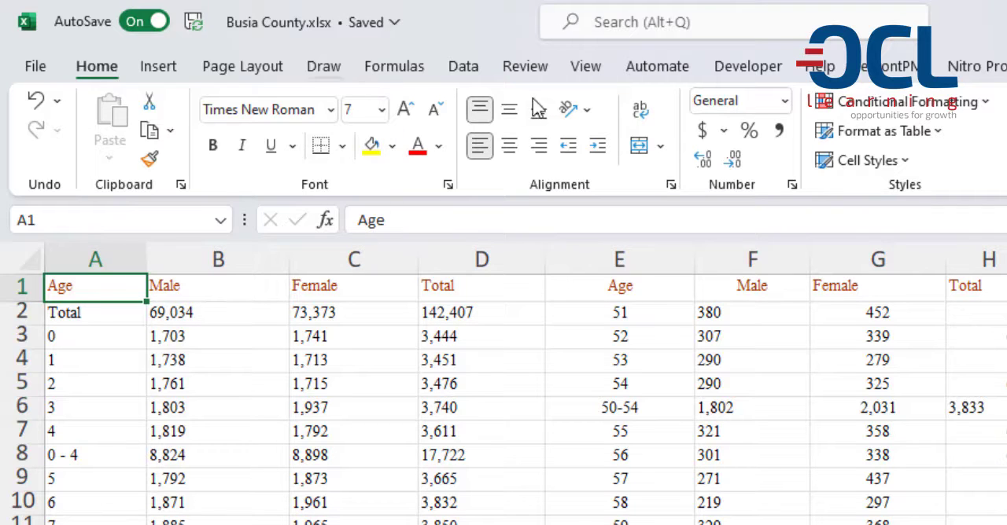
{"action": "mouse_move", "coordinate": [123, 301]}
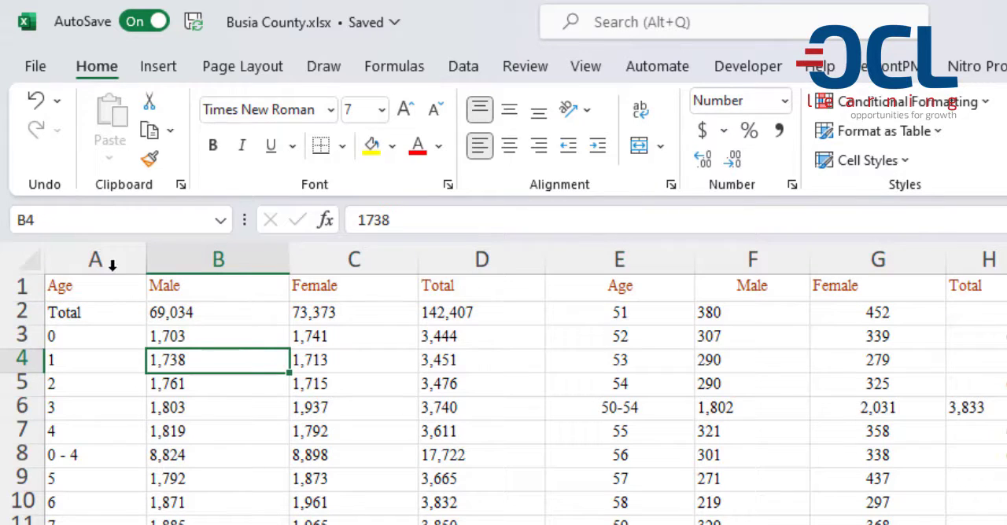
Inspect a county workbook's Male figure for age 1 and select its Total column.
{"action": "left_click", "coordinate": [94, 311]}
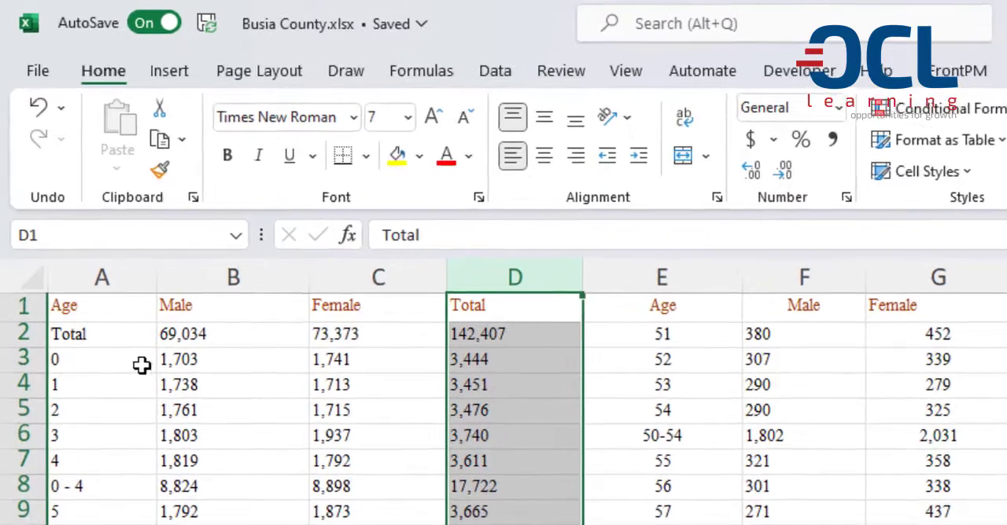
{"action": "left_click", "coordinate": [660, 333]}
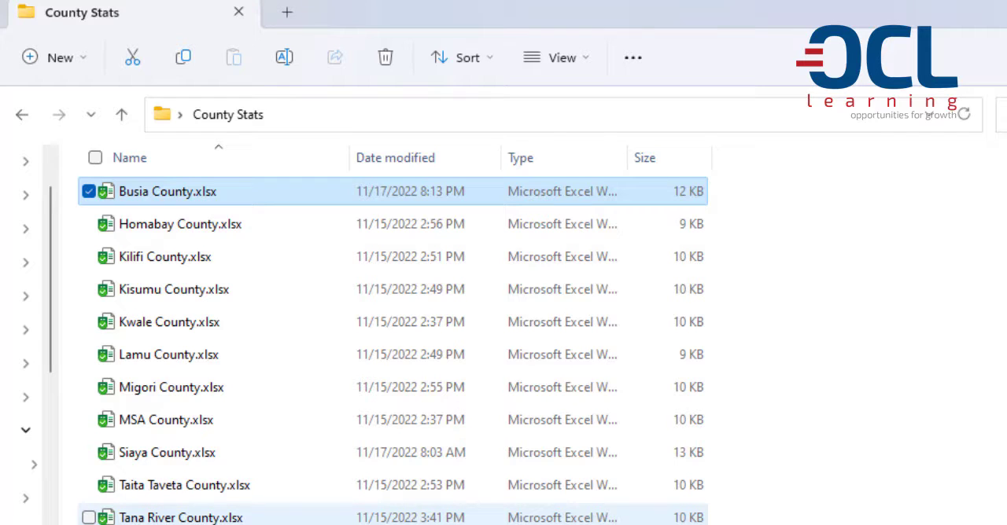
Bring up blank Book2, select cell B1 and show the Data ribbon commands.
{"action": "double_click", "coordinate": [167, 192]}
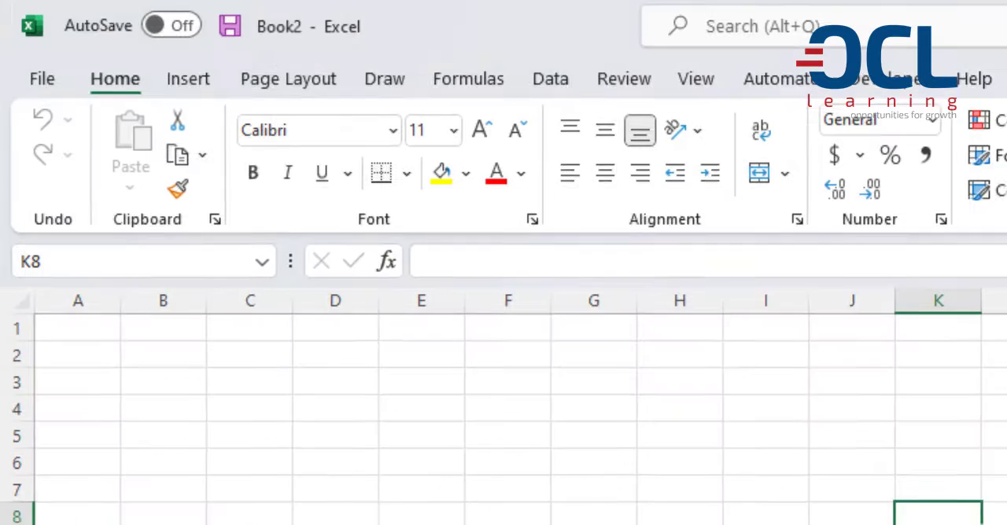
{"action": "left_click", "coordinate": [163, 330]}
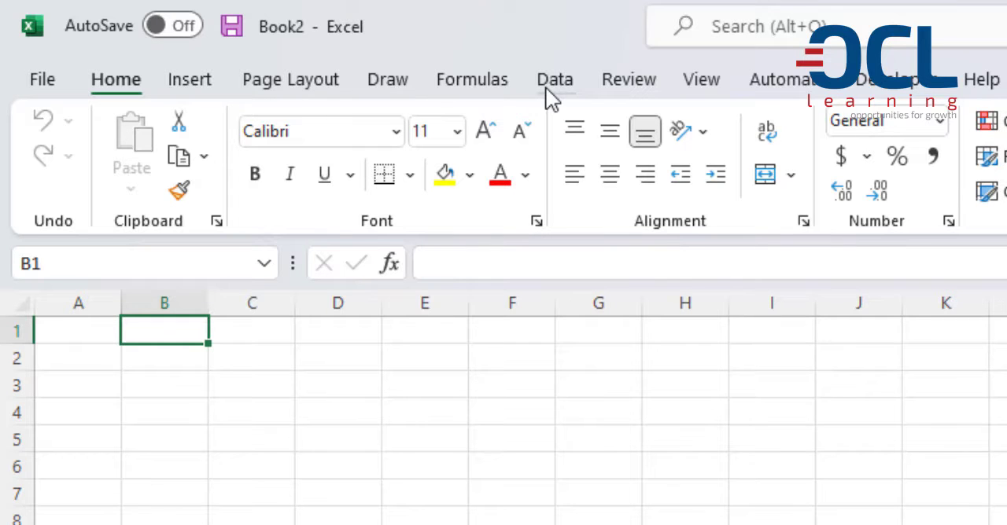
{"action": "left_click", "coordinate": [554, 79]}
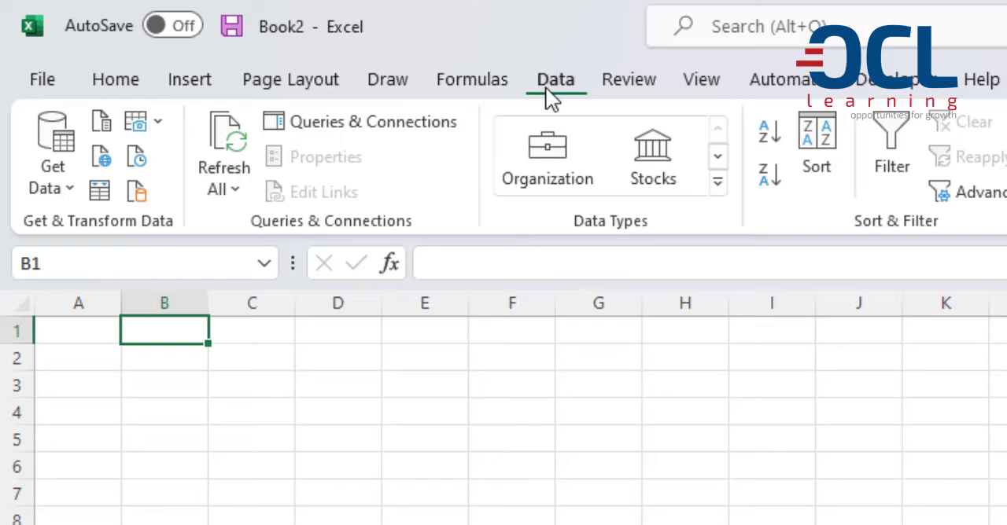
{"action": "left_click", "coordinate": [52, 150]}
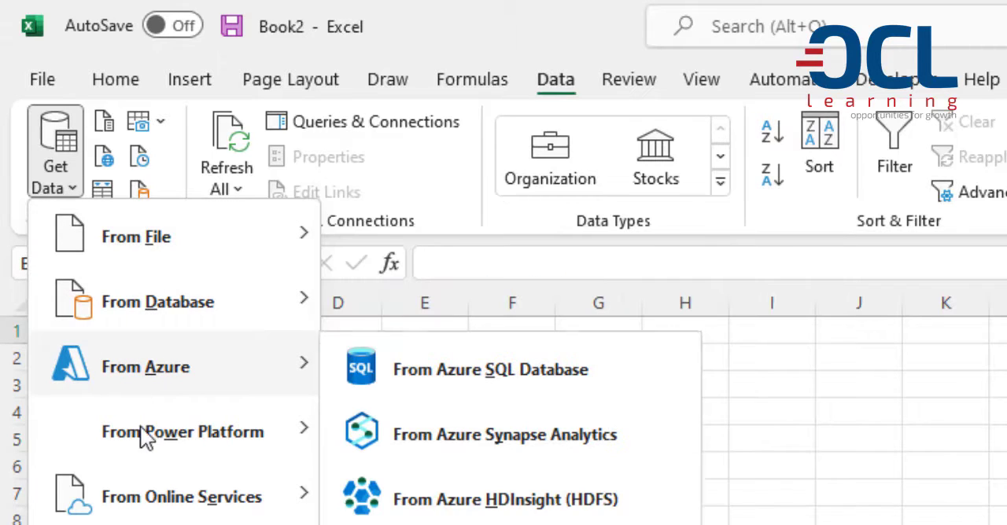
{"action": "mouse_move", "coordinate": [145, 439]}
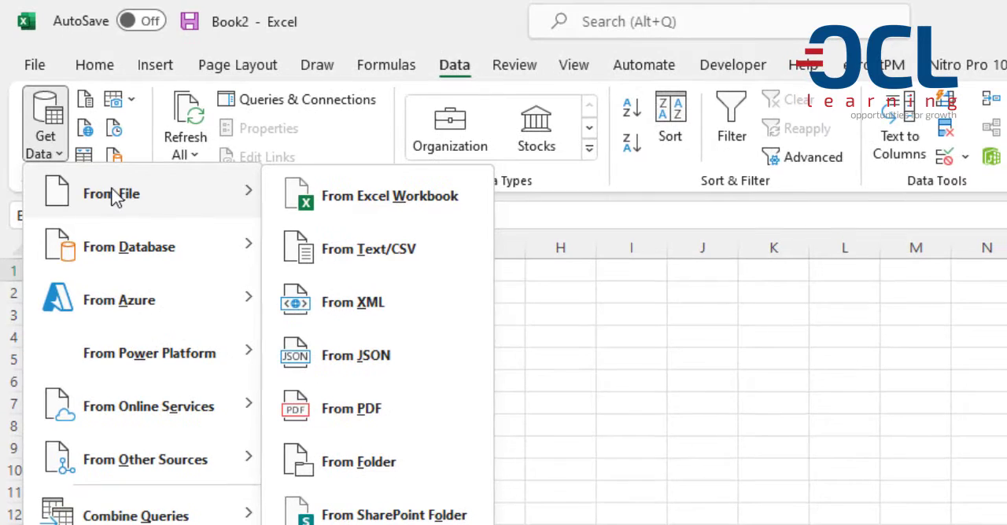
{"action": "mouse_move", "coordinate": [376, 223]}
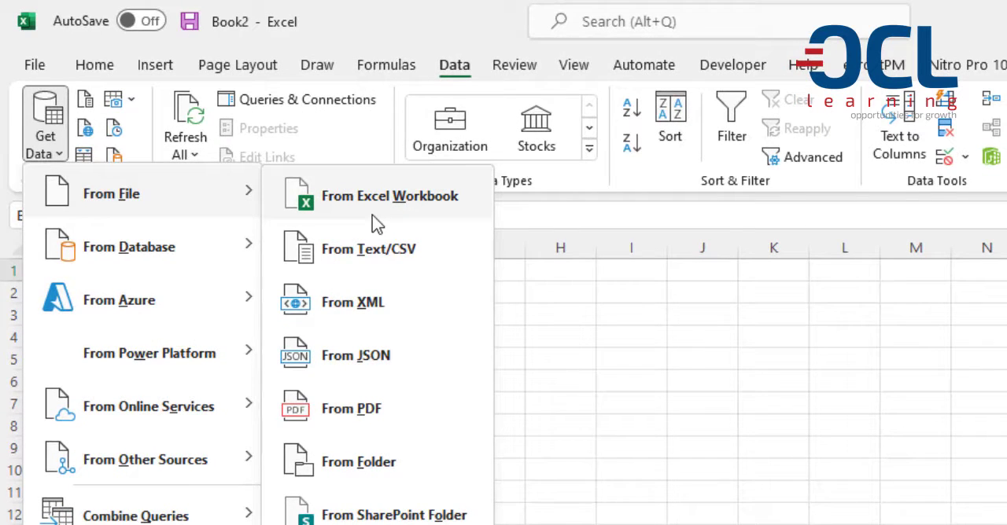
{"action": "mouse_move", "coordinate": [369, 302]}
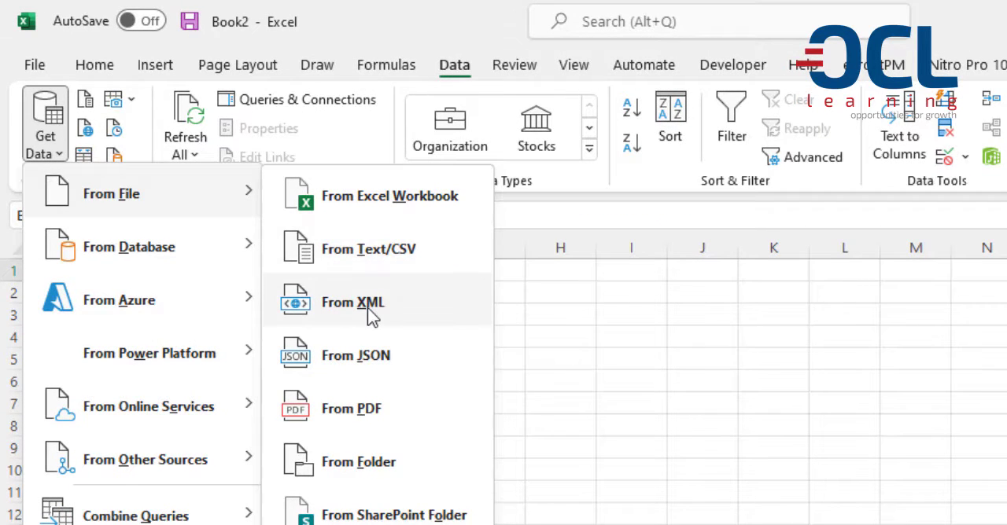
{"action": "mouse_move", "coordinate": [365, 412]}
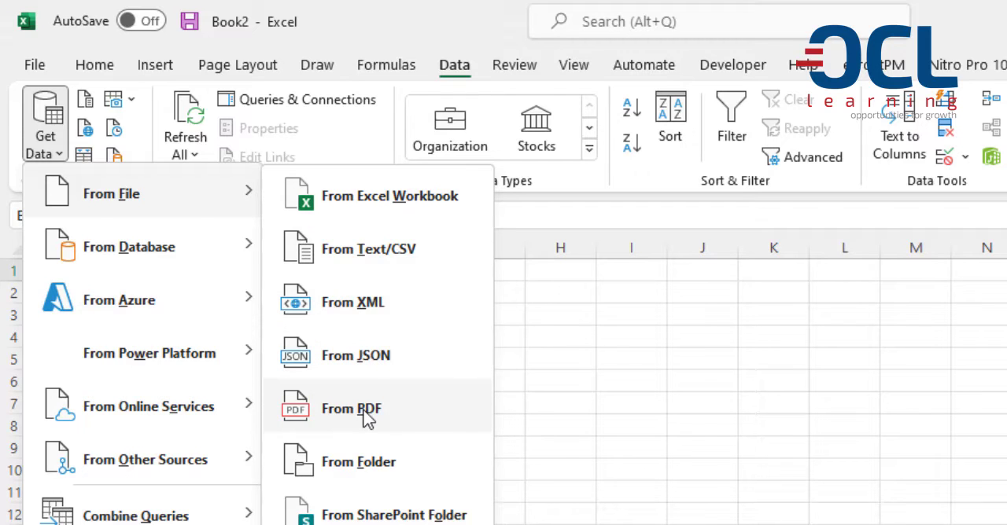
{"action": "mouse_move", "coordinate": [380, 470]}
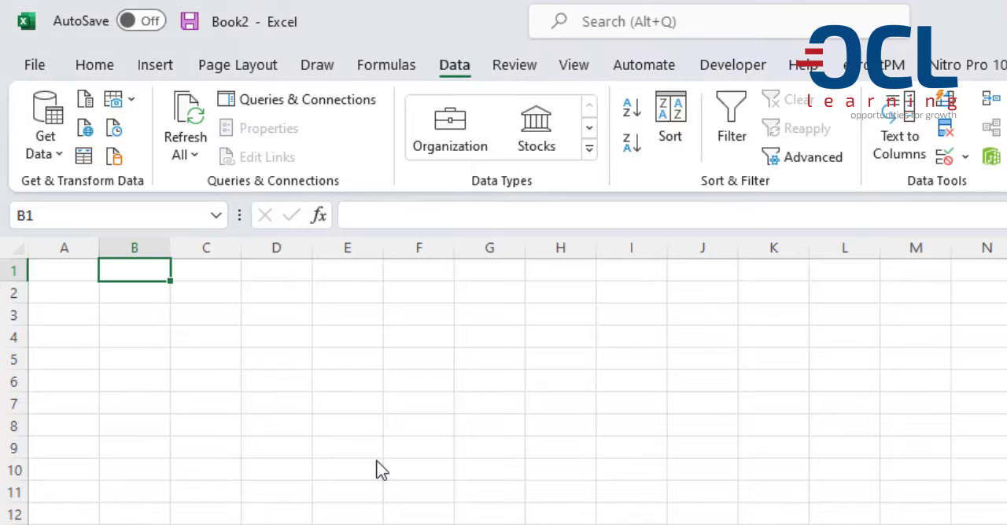
{"action": "mouse_move", "coordinate": [537, 475]}
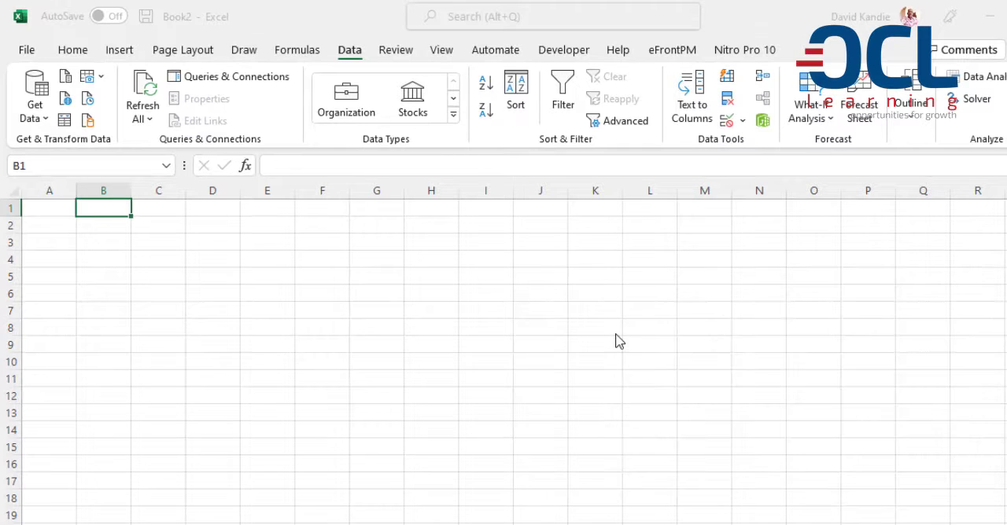
{"action": "mouse_move", "coordinate": [302, 237]}
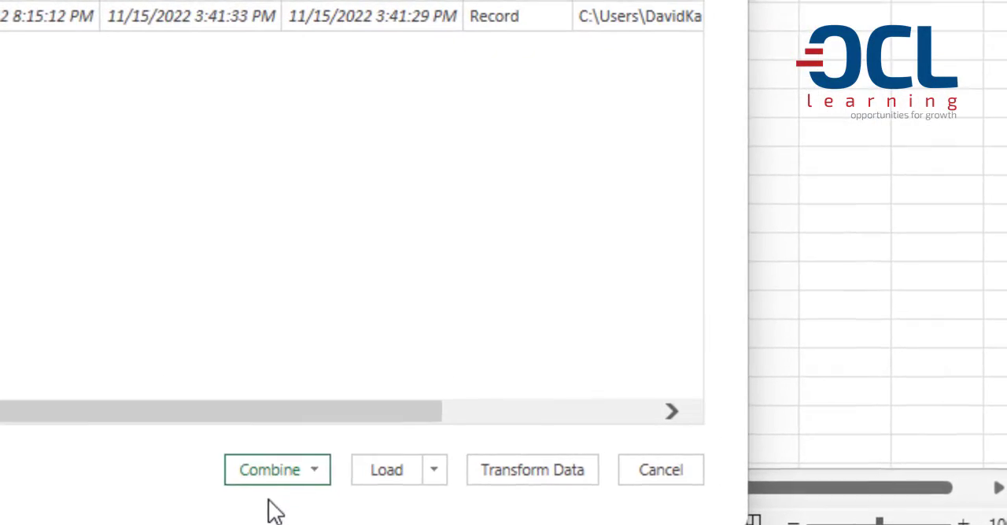
{"action": "mouse_move", "coordinate": [384, 457]}
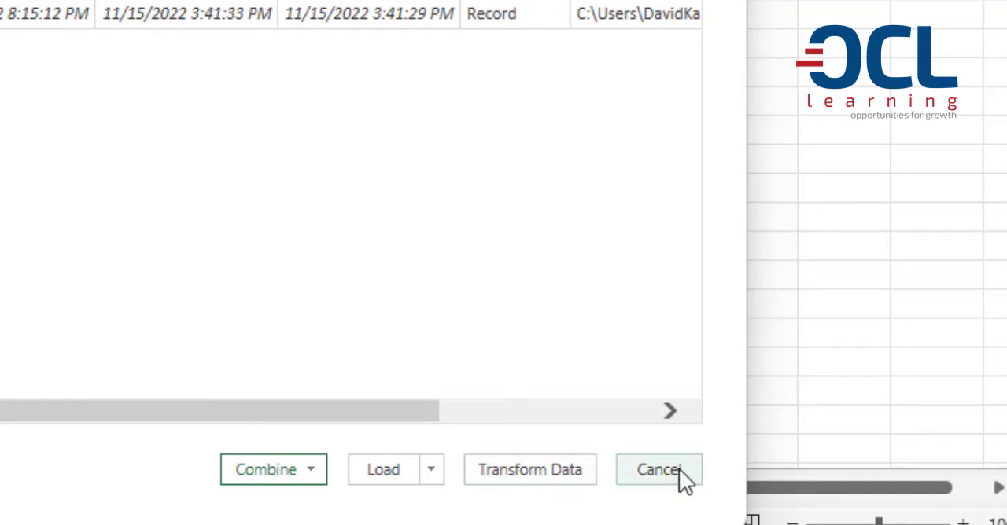
{"action": "mouse_move", "coordinate": [553, 454]}
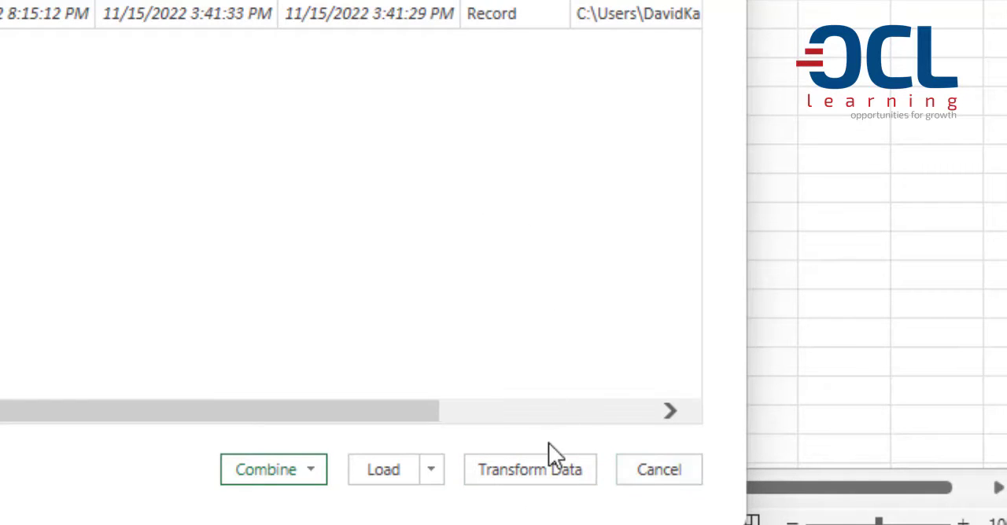
Send the County Stats folder's file list to Power Query with Transform Data.
{"action": "left_click", "coordinate": [528, 469]}
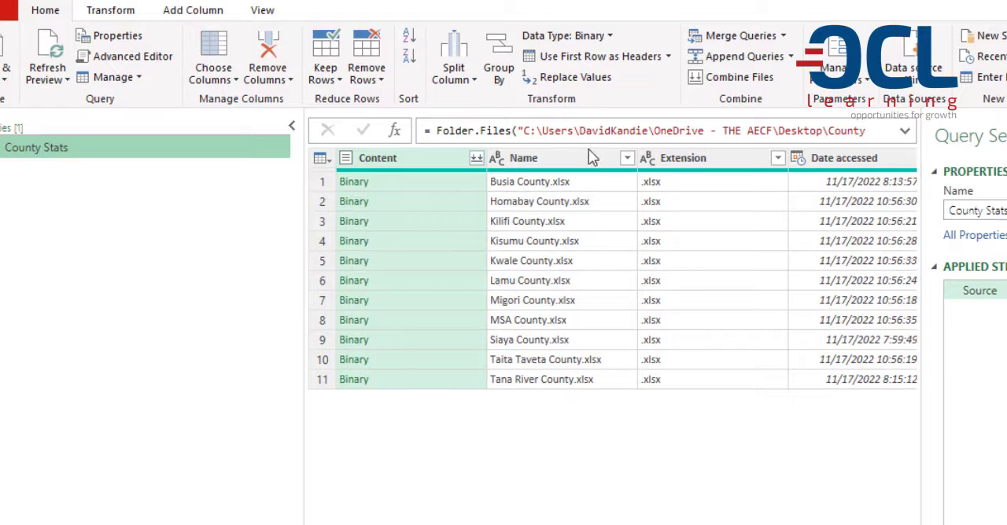
{"action": "mouse_move", "coordinate": [574, 189]}
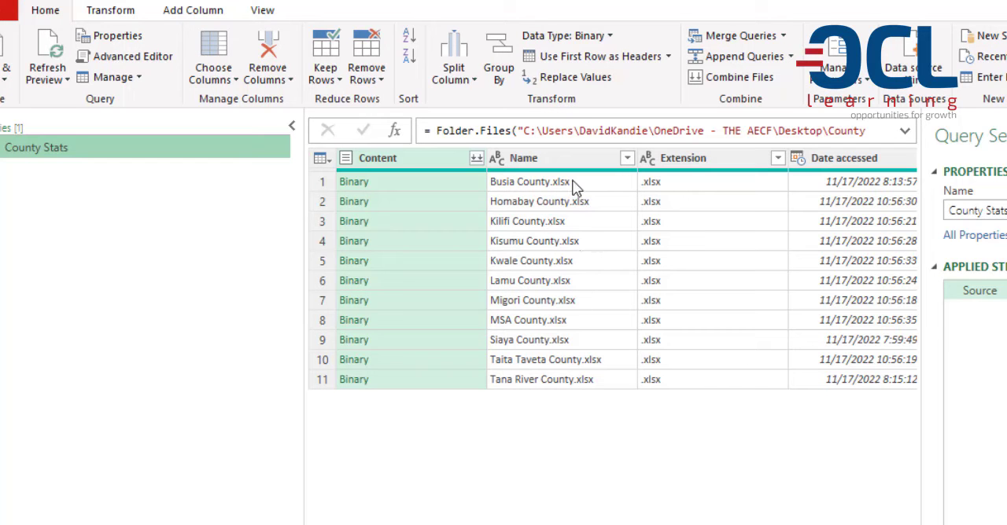
{"action": "mouse_move", "coordinate": [566, 302]}
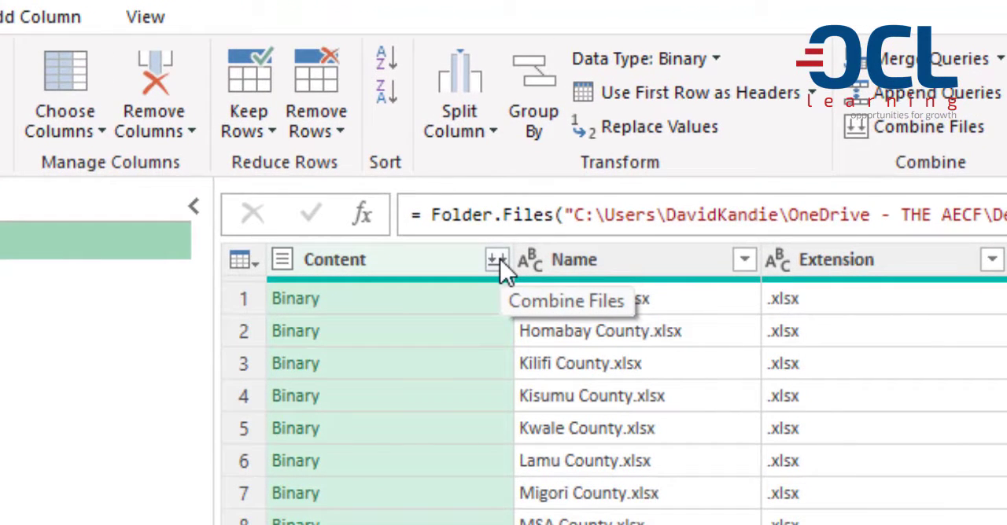
{"action": "mouse_move", "coordinate": [794, 349]}
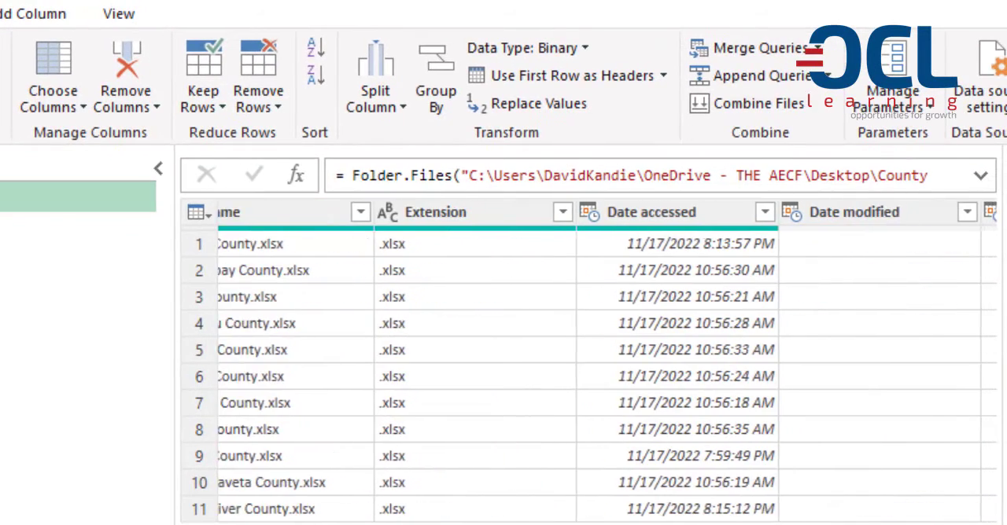
Scroll right through the query's date and Attributes columns for the eleven workbooks.
{"action": "scroll", "scroll_direction": "right", "scroll_amount": 3}
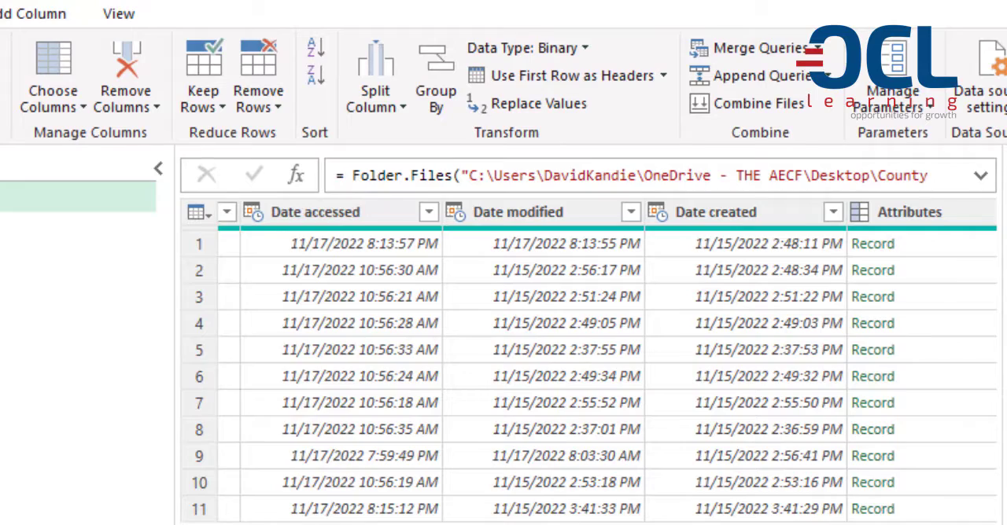
{"action": "scroll", "scroll_direction": "right", "scroll_amount": 3}
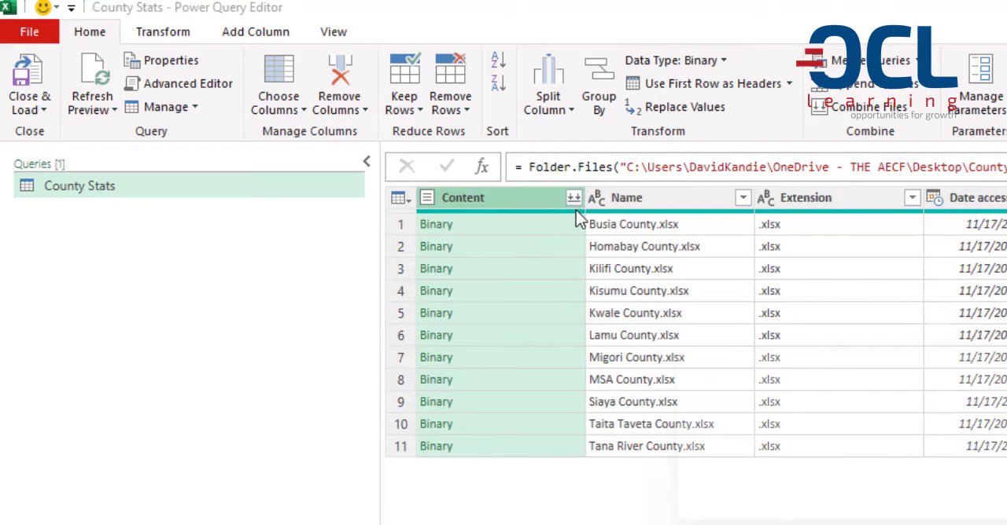
Combine the Content of all county files, extracting sheet page 1 from each.
{"action": "left_click", "coordinate": [572, 198]}
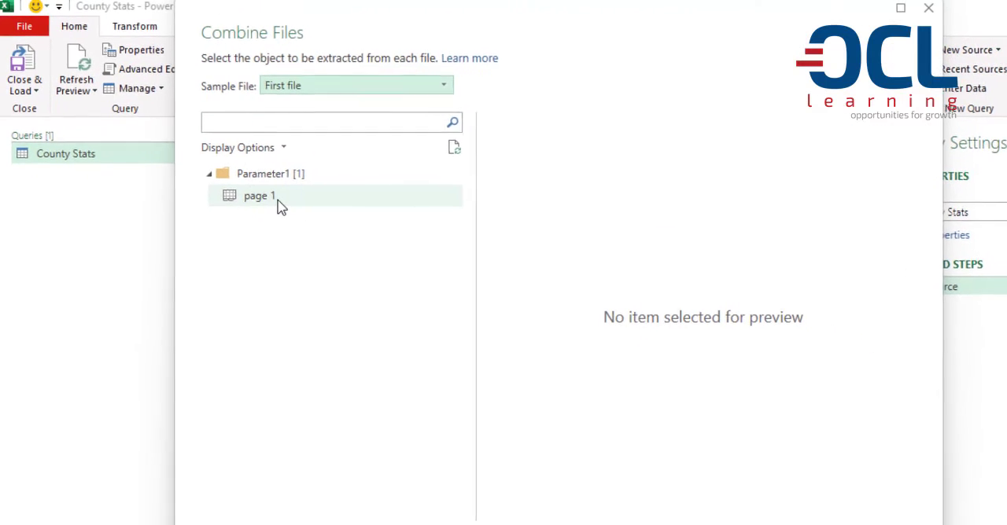
{"action": "mouse_move", "coordinate": [258, 195]}
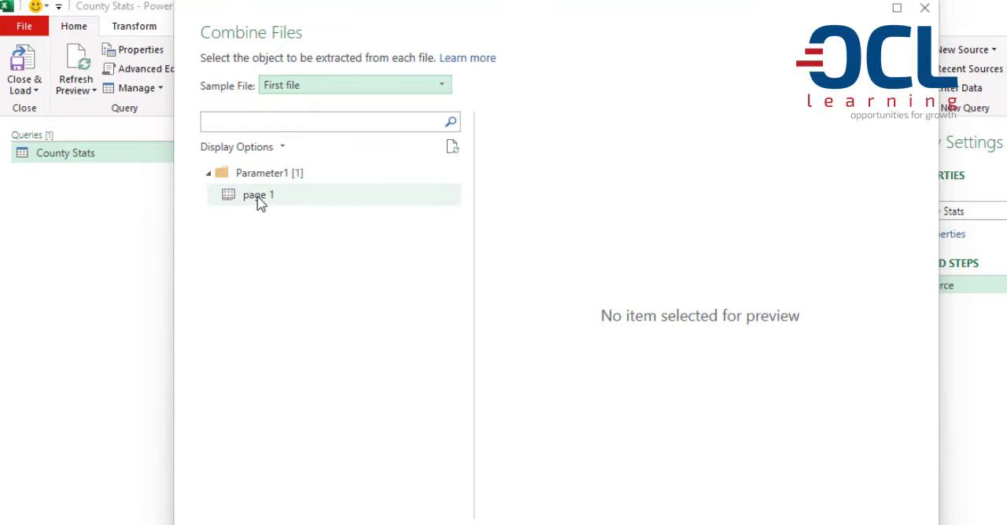
{"action": "left_click", "coordinate": [258, 195]}
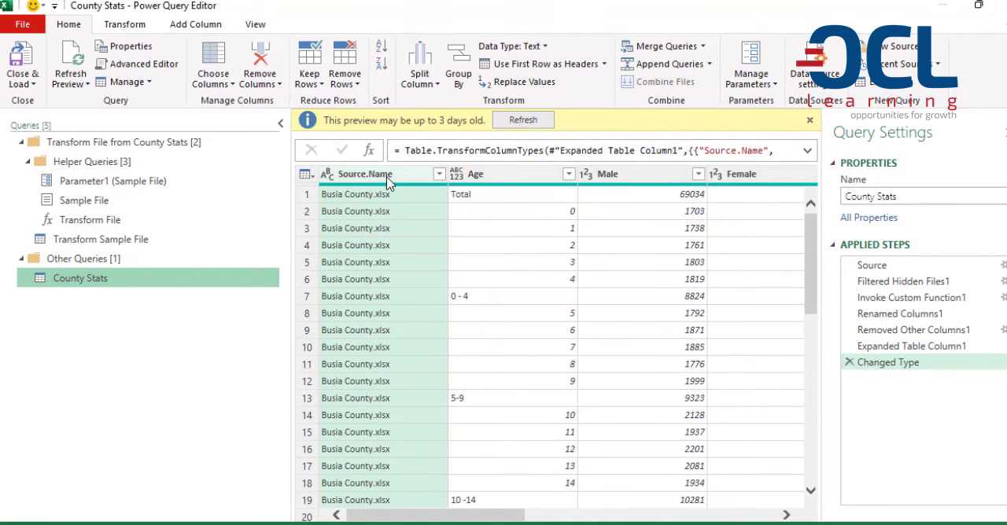
Show the Source.Name filter list to check which county files the combined table includes.
{"action": "left_click", "coordinate": [439, 175]}
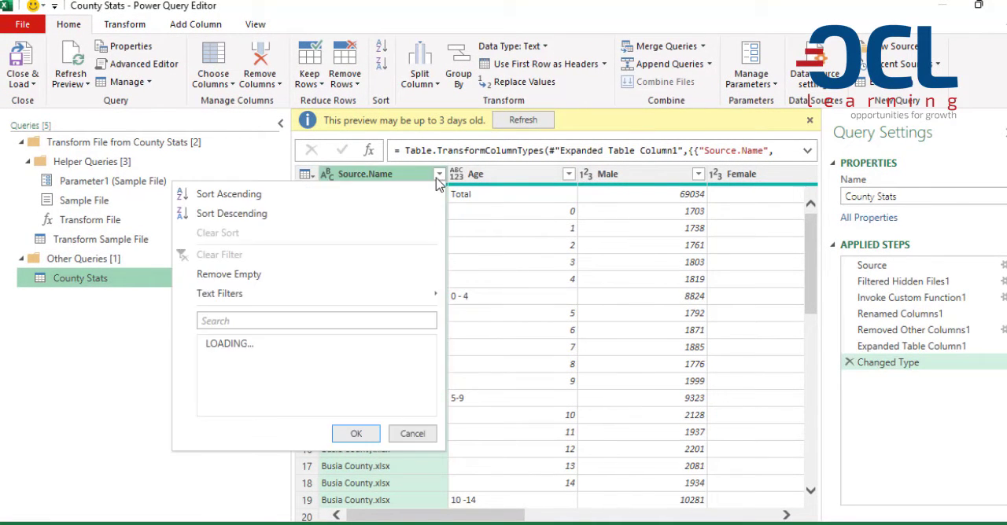